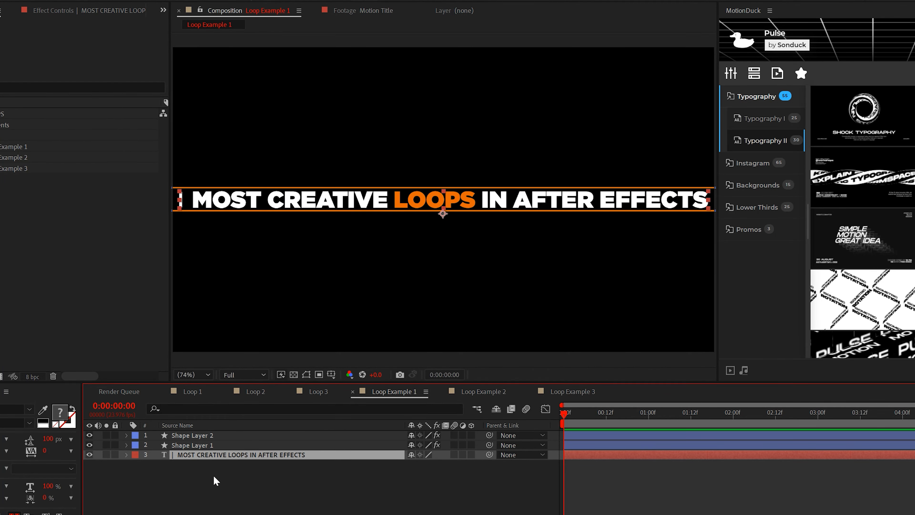
- Add a new dark solid layer as the BG background
{"action": "left_click", "coordinate": [96, 6]}
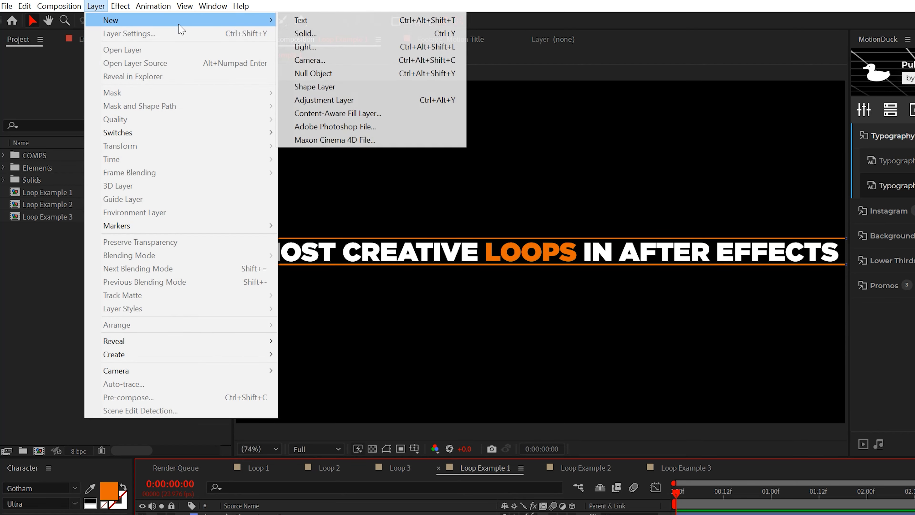
{"action": "left_click", "coordinate": [304, 33]}
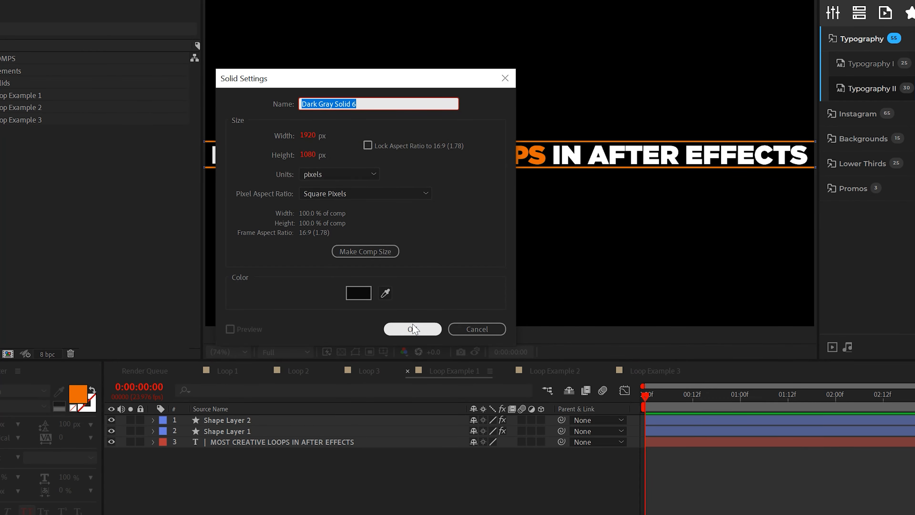
{"action": "left_click", "coordinate": [413, 328]}
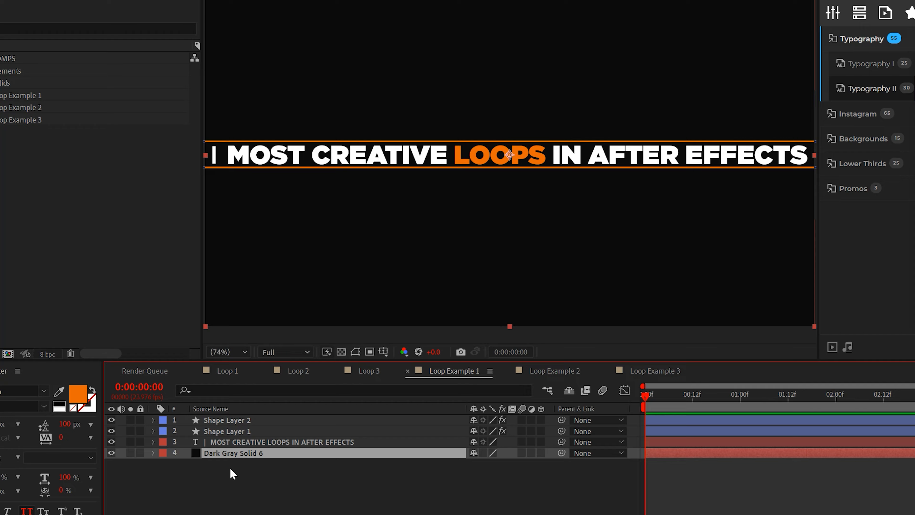
- Add an adjustment layer with Motion Tile and begin a time*100 expression on Tile Center
{"action": "left_click", "coordinate": [65, 6]}
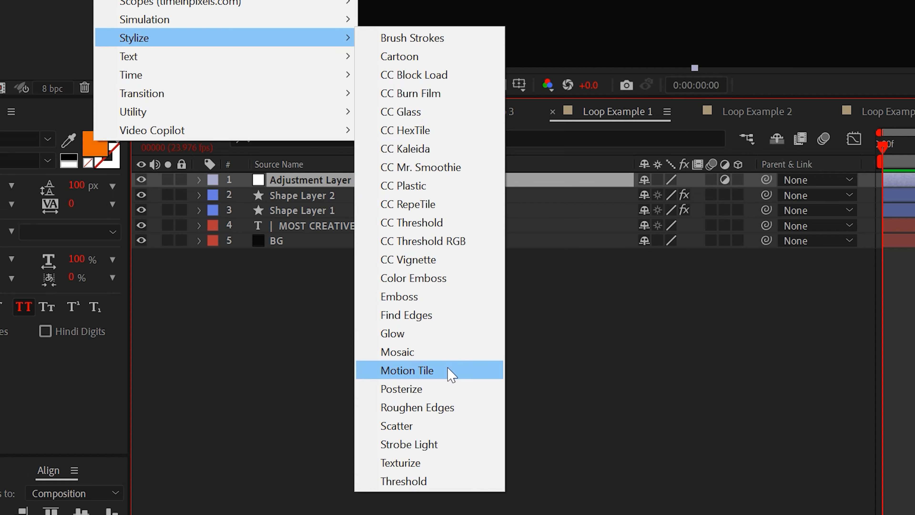
{"action": "left_click", "coordinate": [408, 370]}
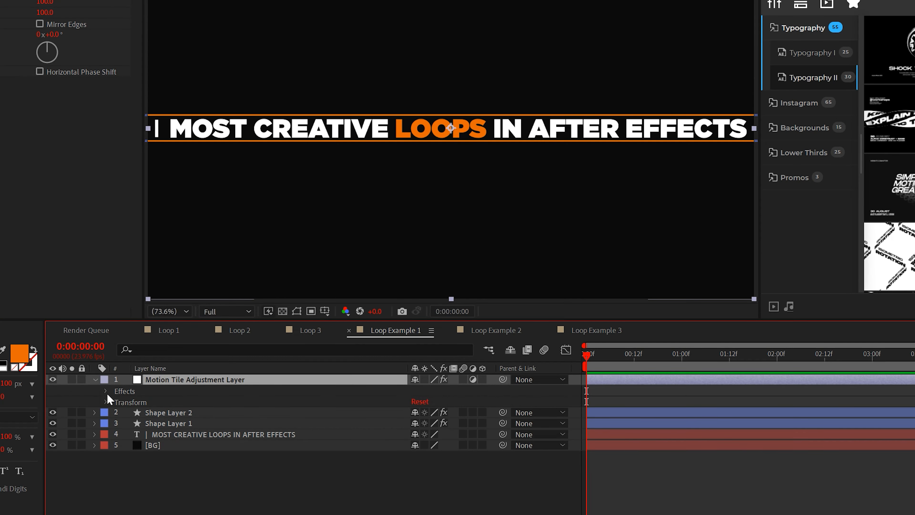
{"action": "left_click", "coordinate": [107, 391]}
{"action": "type", "text": "[time*100"}
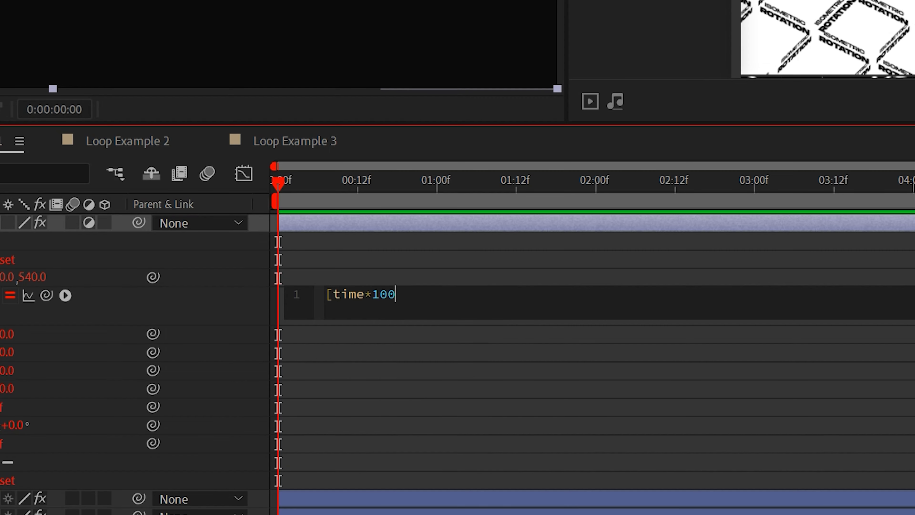
- Complete the Tile Center expression as [time*100, value[1]] so only X scrolls
{"action": "type", "text": ", value"}
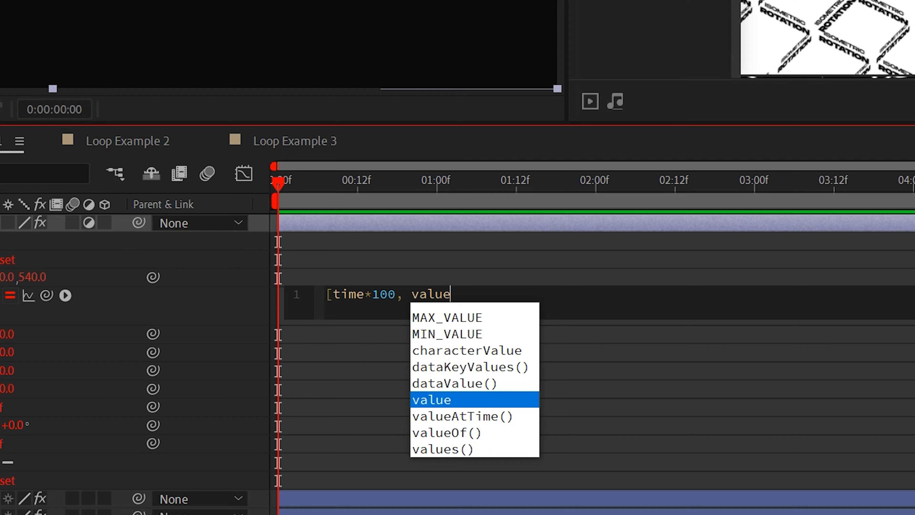
{"action": "type", "text": "[1]"}
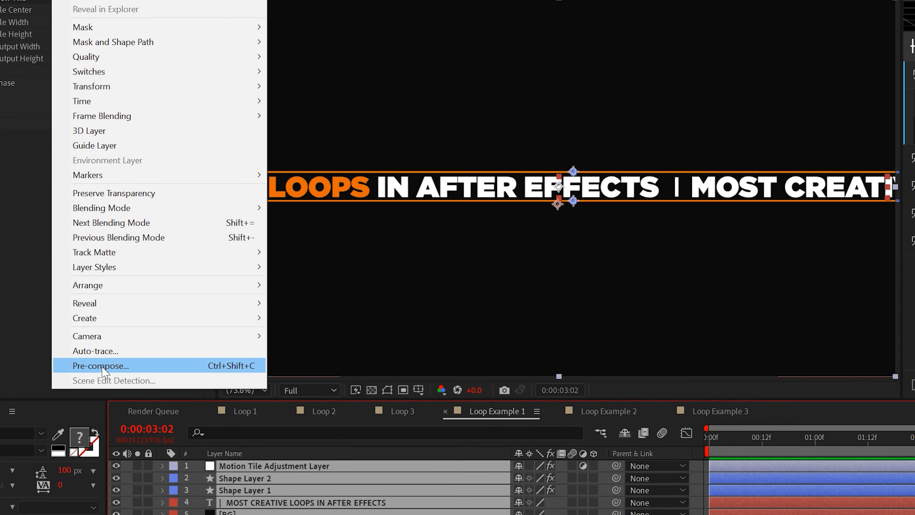
- Pre-compose the title layers as Placeholder Text and adjust its composition height
{"action": "left_click", "coordinate": [99, 365]}
{"action": "type", "text": "Placeholder Text"}
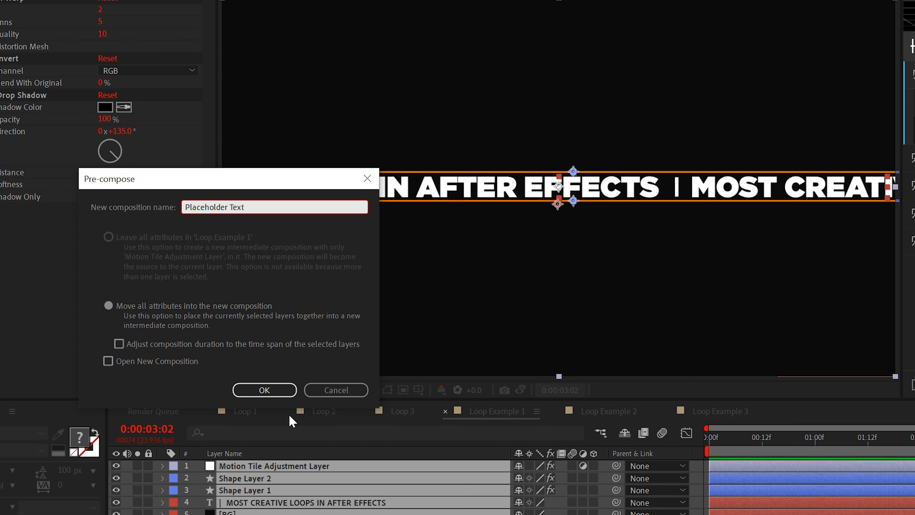
{"action": "left_click", "coordinate": [264, 390]}
{"action": "type", "text": "12"}
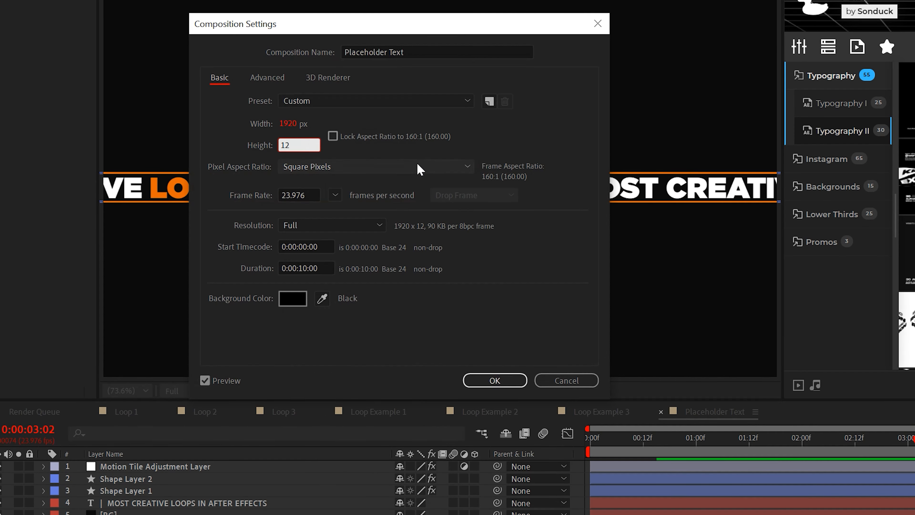
{"action": "left_click", "coordinate": [493, 380]}
{"action": "type", "text": "Loop"}
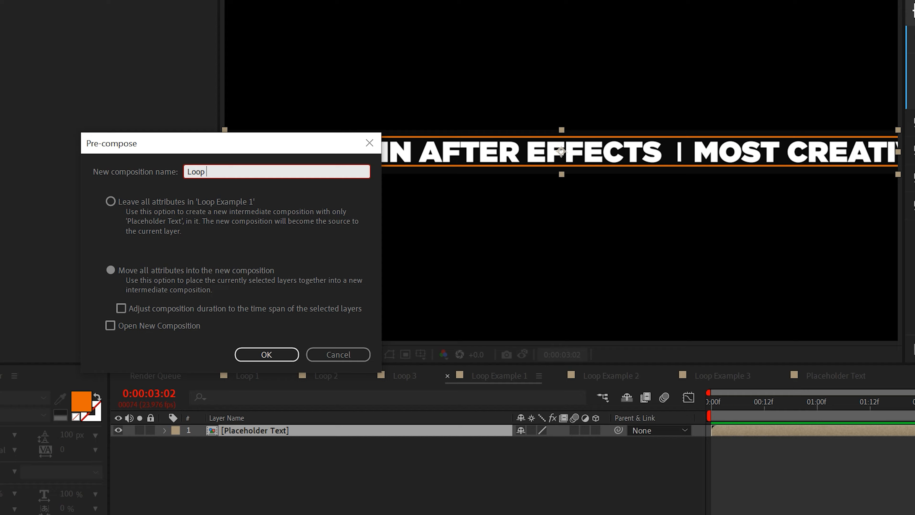
- Nest Placeholder Text into a Loop Ready comp and apply CC Cylinder to it
{"action": "left_click", "coordinate": [266, 354]}
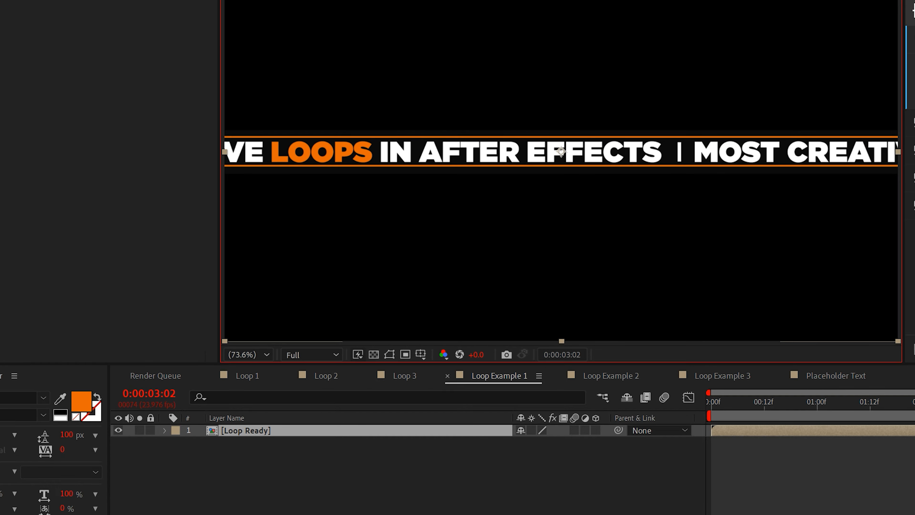
{"action": "left_click", "coordinate": [81, 8]}
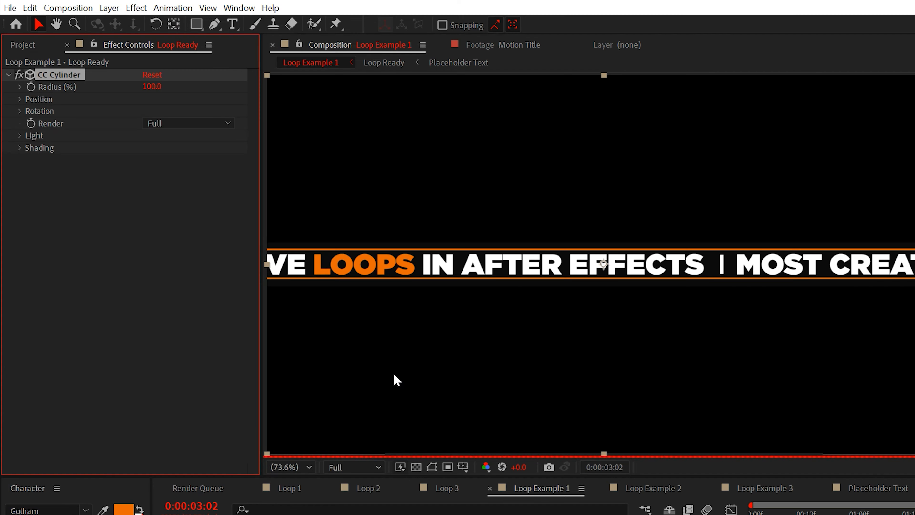
- Tilt the CC Cylinder with Rotation X 21° and add a Drop Shadow with Softness 100
{"action": "left_click", "coordinate": [135, 7]}
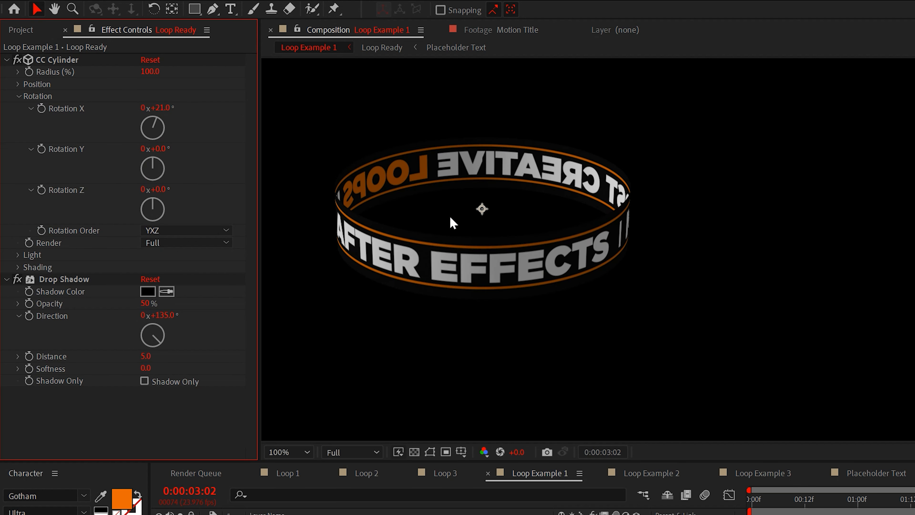
{"action": "left_click", "coordinate": [18, 97]}
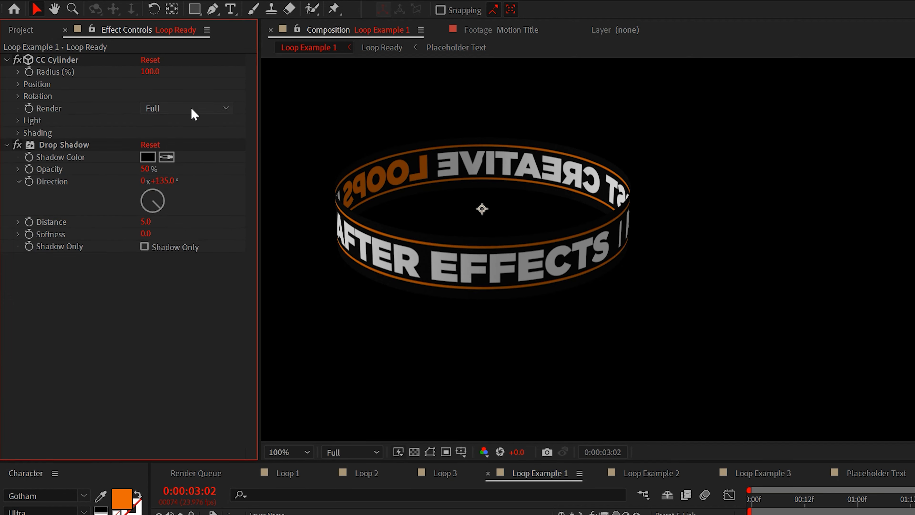
{"action": "left_click", "coordinate": [187, 108]}
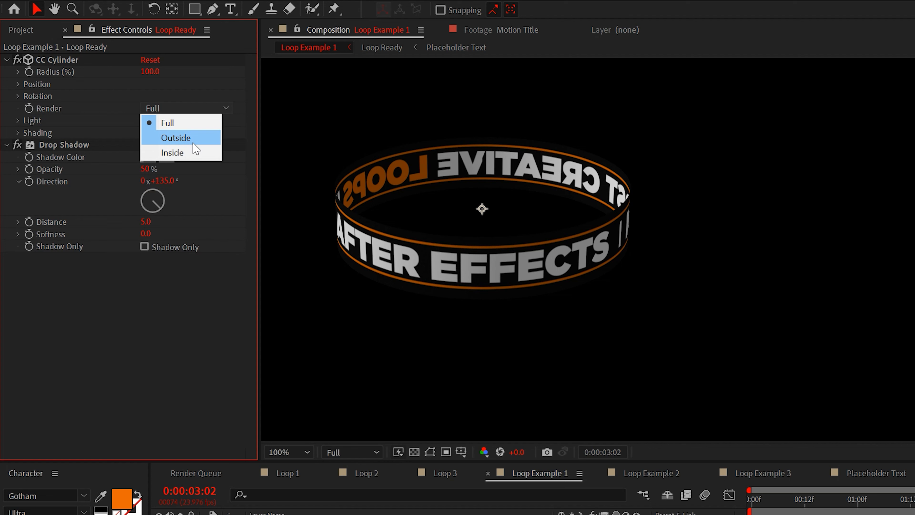
- Render only the cylinder's outside face and adjust its light settings
{"action": "left_click", "coordinate": [176, 138]}
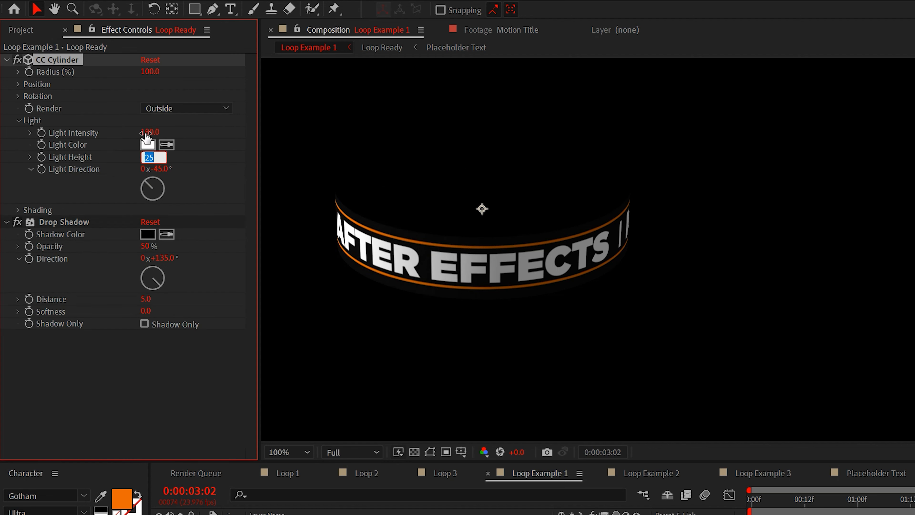
{"action": "left_click", "coordinate": [23, 120]}
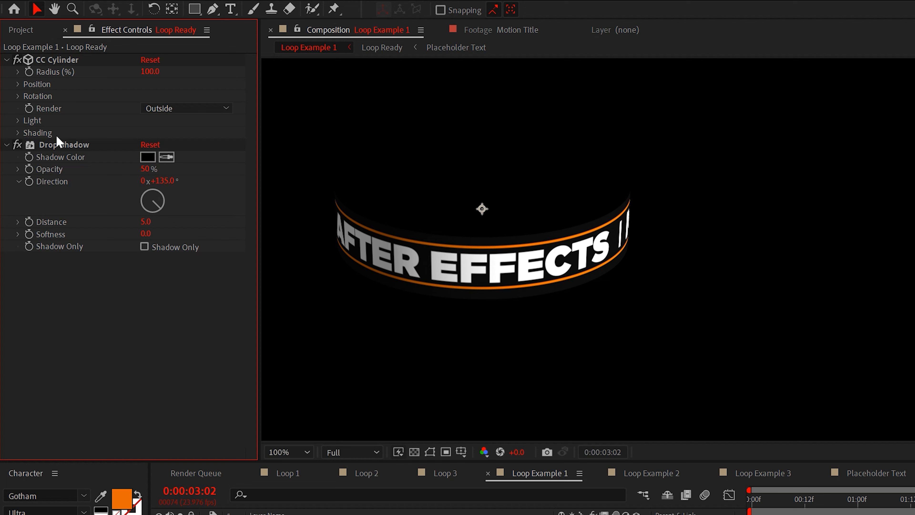
{"action": "left_click", "coordinate": [153, 234]}
{"action": "type", "text": "100"}
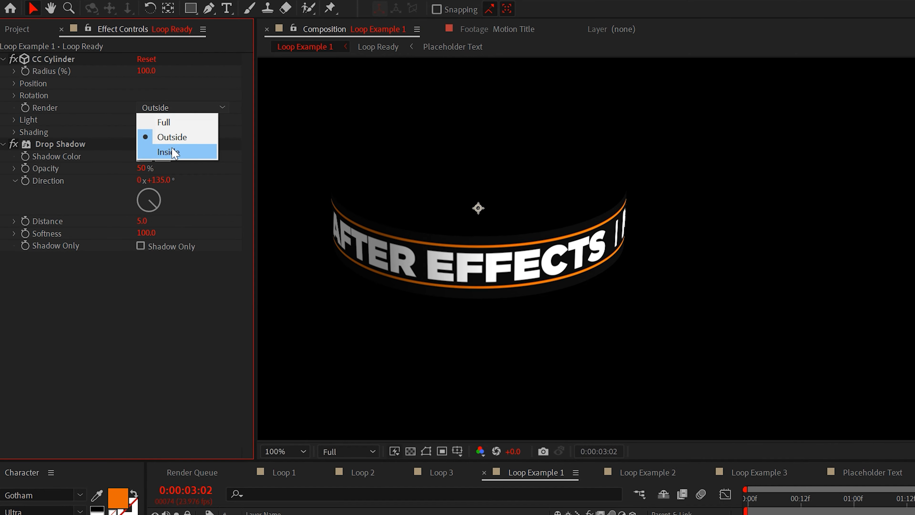
- Switch the cylinder render to Inside, then move to Loop Example 2's composition settings
{"action": "left_click", "coordinate": [166, 151]}
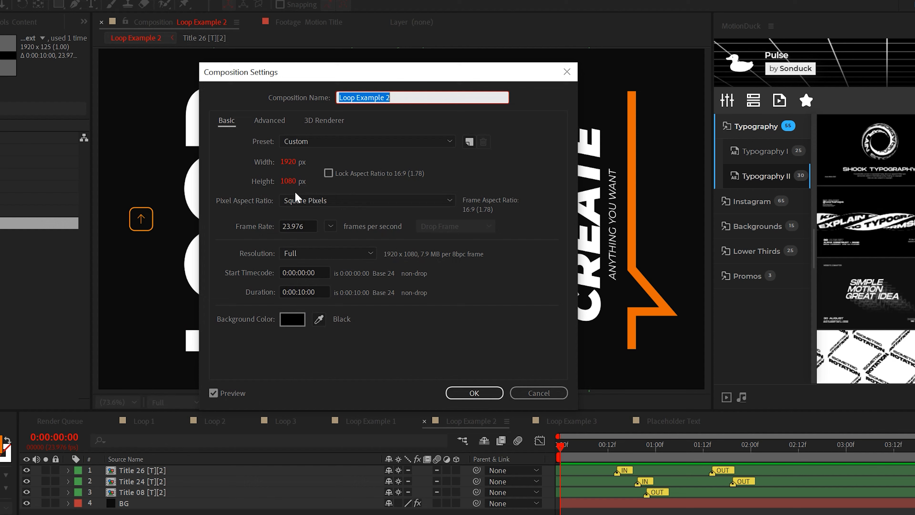
- Pre-compose the three titles and BG of Loop Example 2 into a Content composition
{"action": "left_click", "coordinate": [473, 392]}
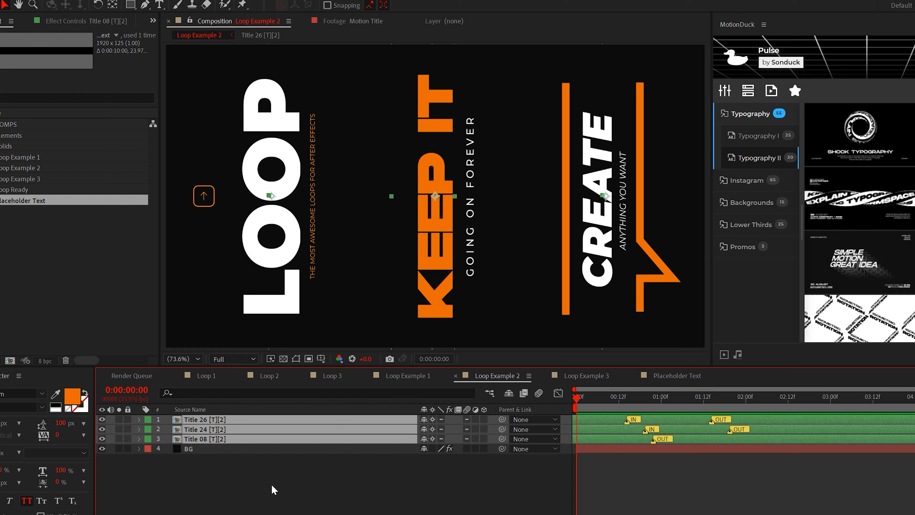
{"action": "left_click", "coordinate": [204, 448]}
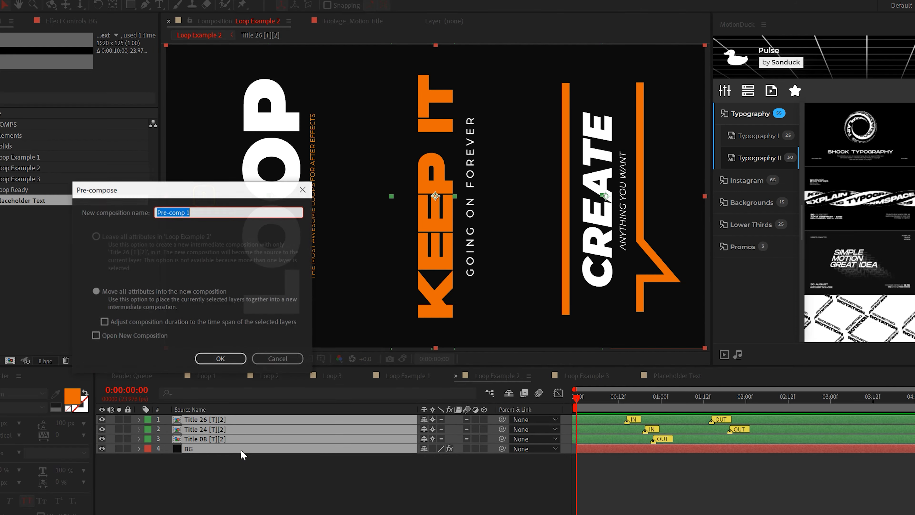
{"action": "left_click", "coordinate": [220, 358]}
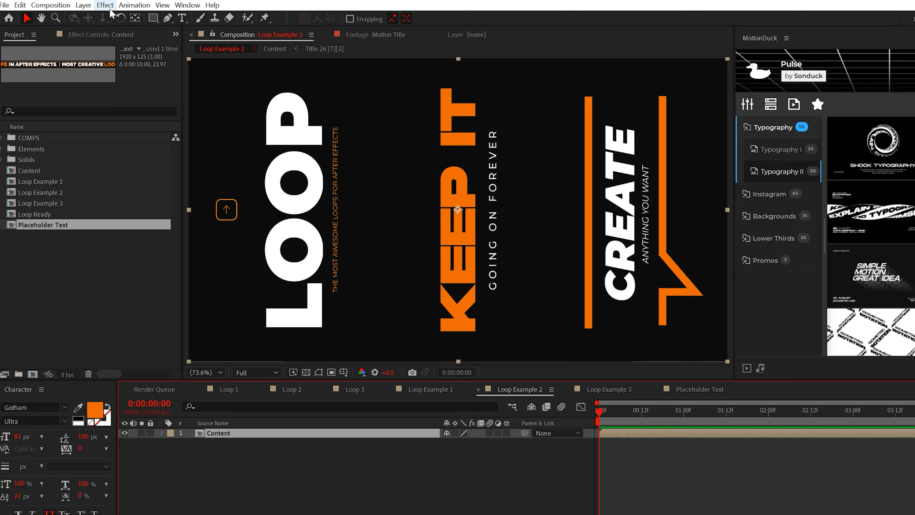
{"action": "left_click", "coordinate": [105, 5]}
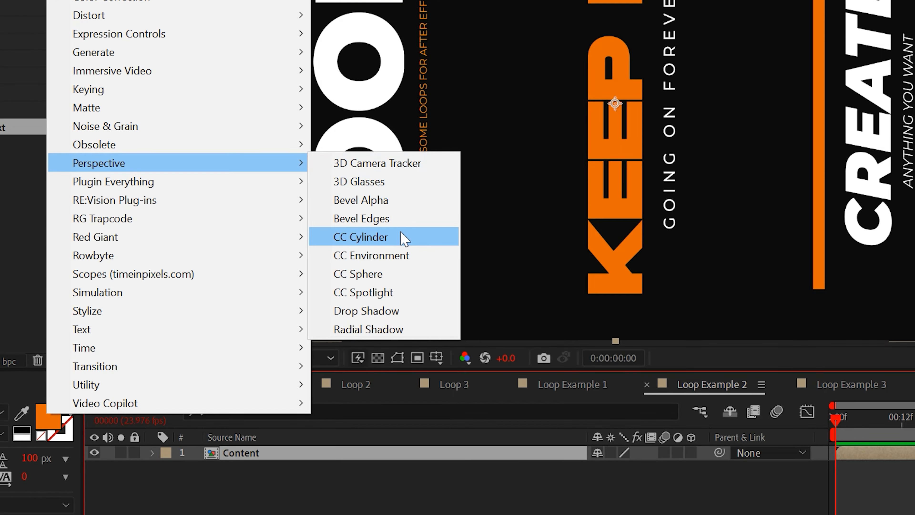
- Apply CC Cylinder to Content with Rotation Z 90 and tilt Rotation X and Y
{"action": "left_click", "coordinate": [360, 237]}
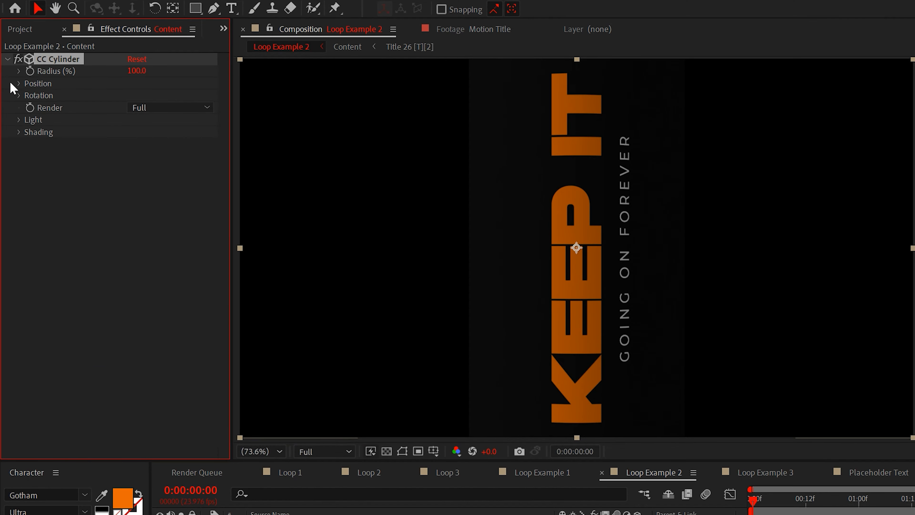
{"action": "left_click", "coordinate": [18, 95]}
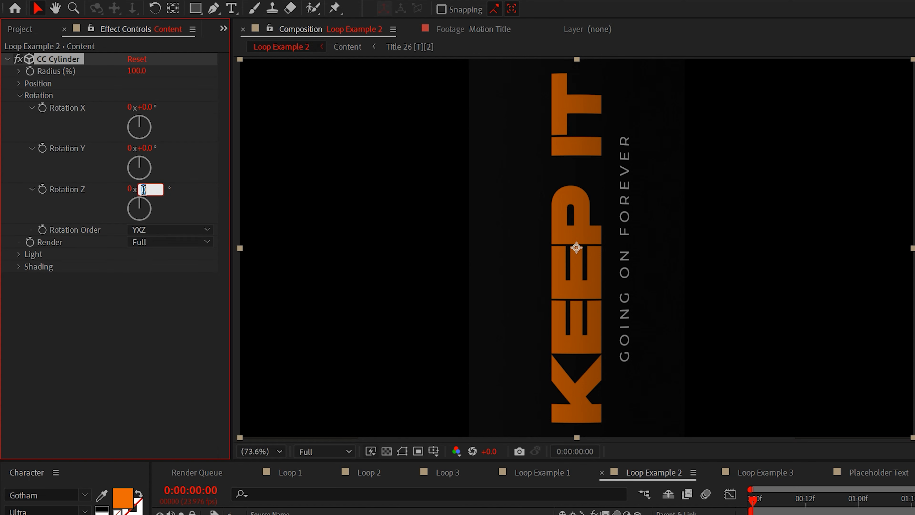
{"action": "type", "text": "90.0"}
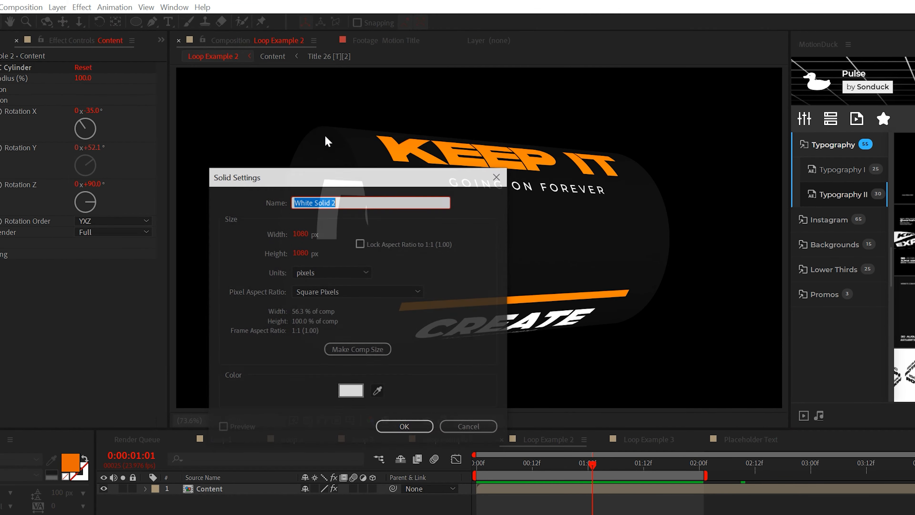
- Create a white 3D Side solid masked to a circle and angle it to cap the cylinder end
{"action": "left_click", "coordinate": [403, 426]}
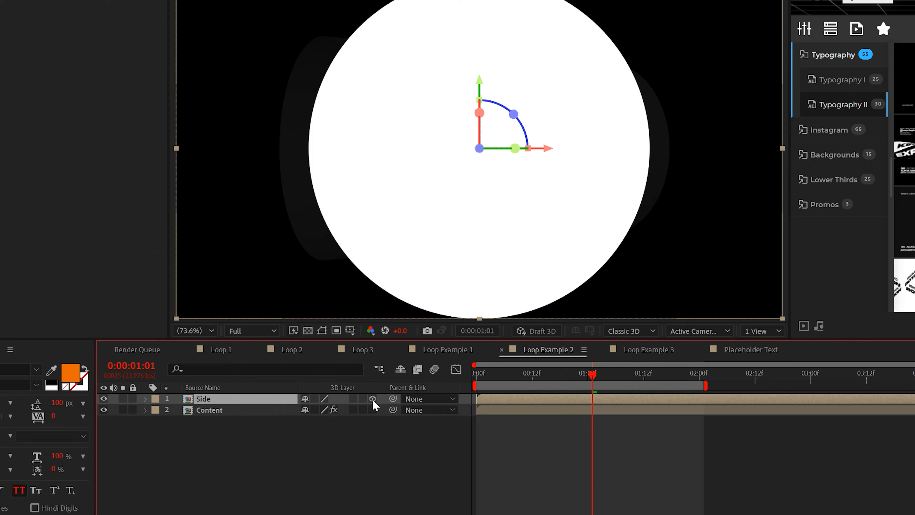
{"action": "left_click", "coordinate": [145, 399]}
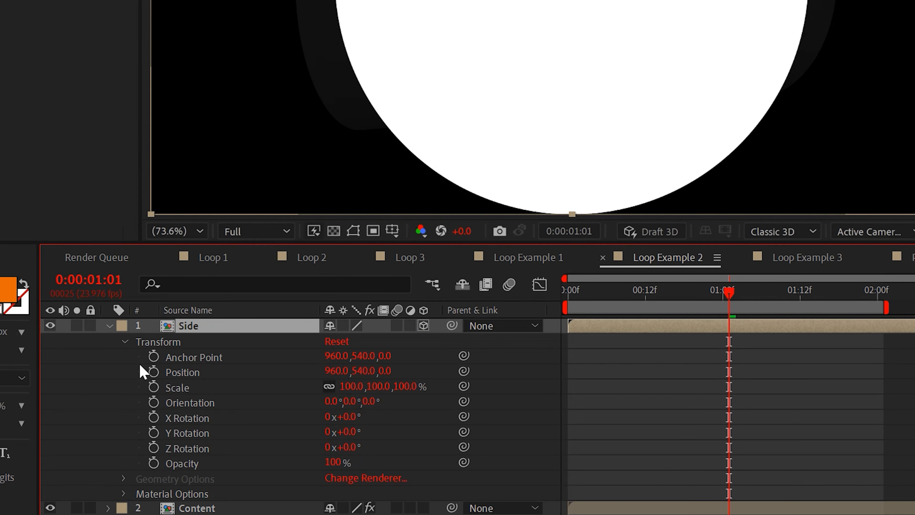
{"action": "type", "text": "48"}
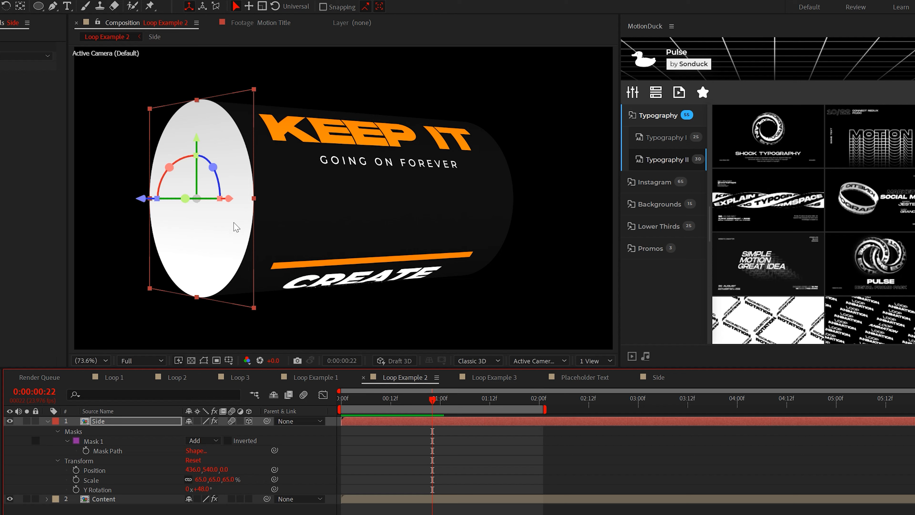
{"action": "mouse_move", "coordinate": [150, 479]}
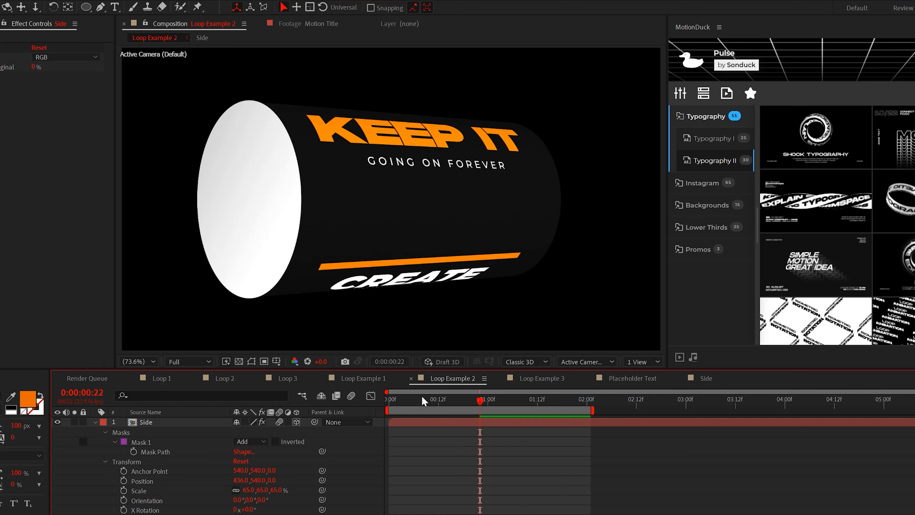
{"action": "left_click", "coordinate": [705, 378]}
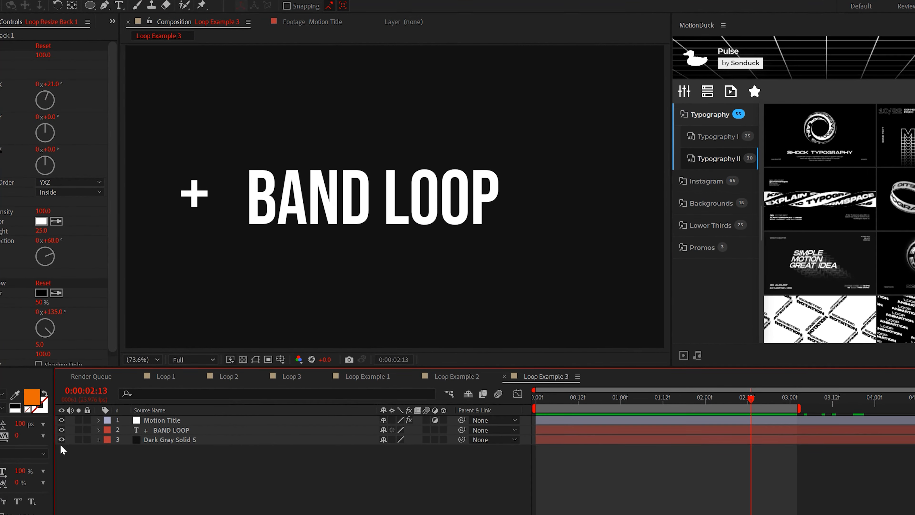
- Pre-compose Loop Example 3's layers as BandAid and set its width to 1250 px
{"action": "left_click", "coordinate": [61, 420]}
{"action": "type", "text": "Ba"}
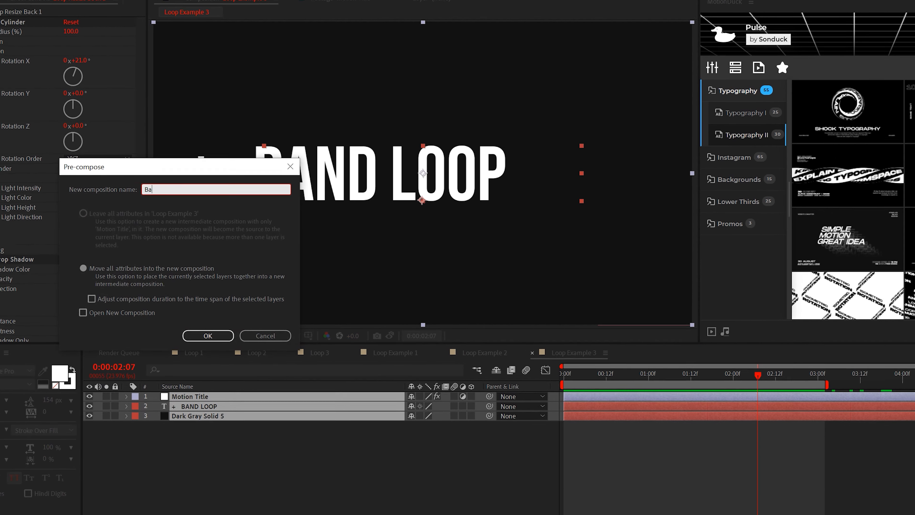
{"action": "left_click", "coordinate": [208, 335]}
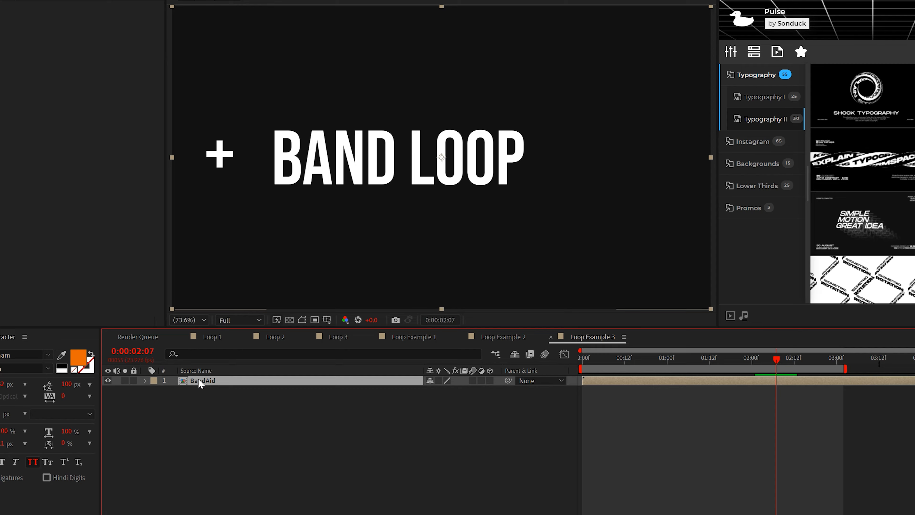
{"action": "double_click", "coordinate": [202, 380]}
{"action": "type", "text": "1"}
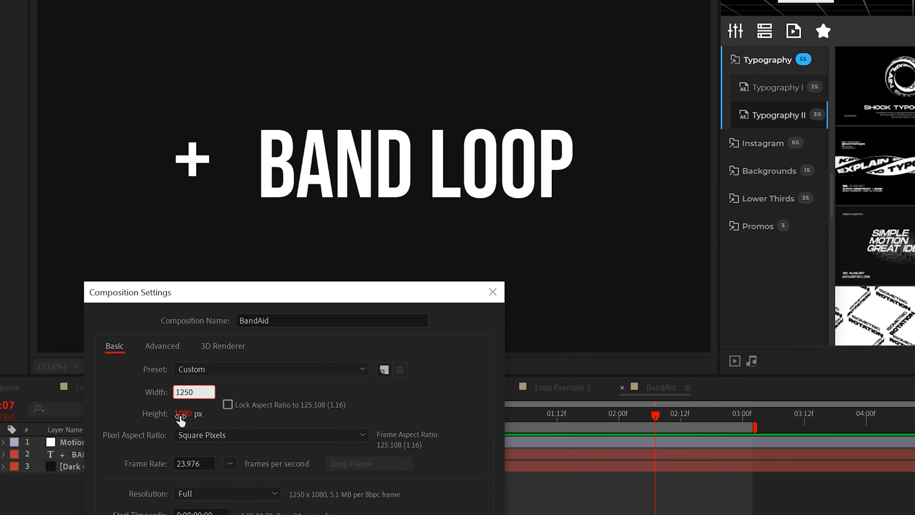
{"action": "type", "text": "250"}
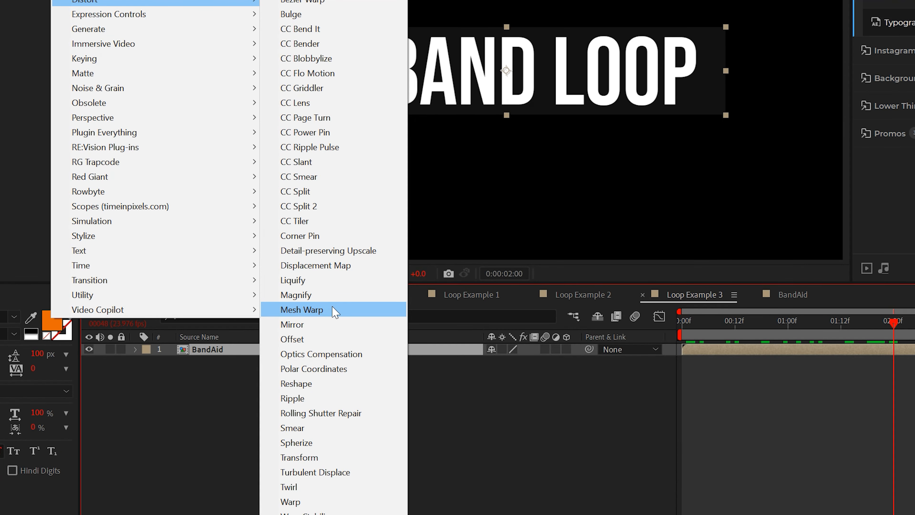
- Apply Mesh Warp with 2 rows and 5 columns and drag the band's ends upward
{"action": "left_click", "coordinate": [303, 309]}
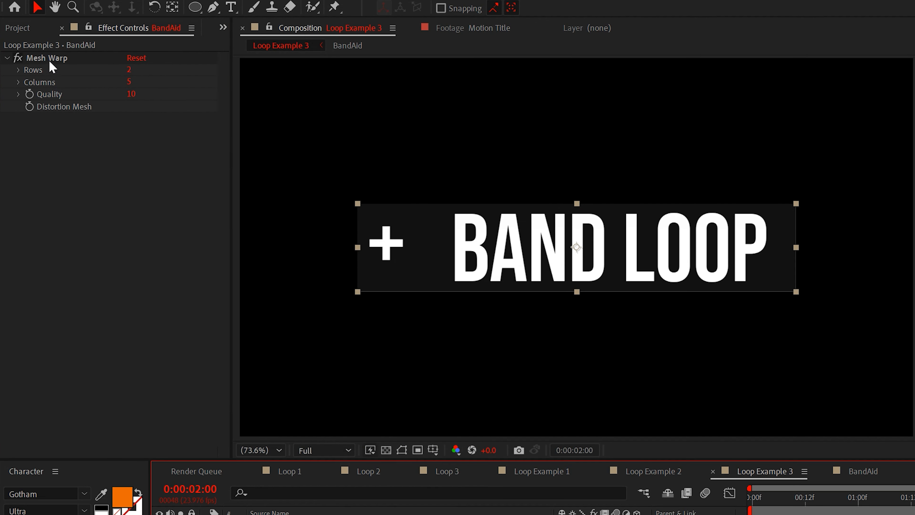
{"action": "left_click", "coordinate": [48, 58]}
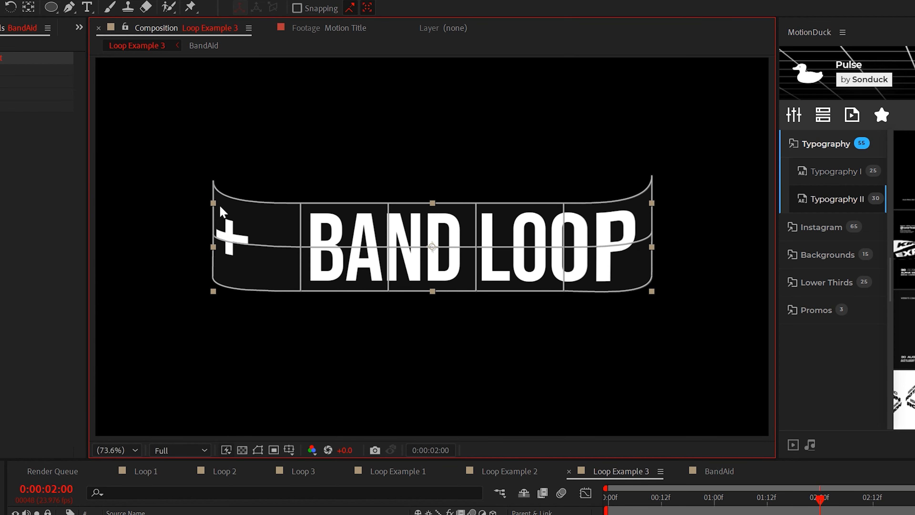
{"action": "left_click", "coordinate": [119, 5]}
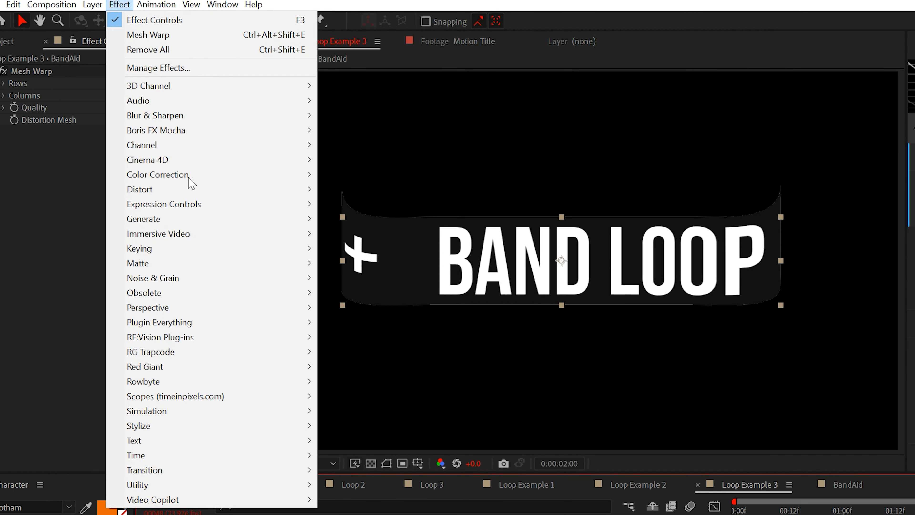